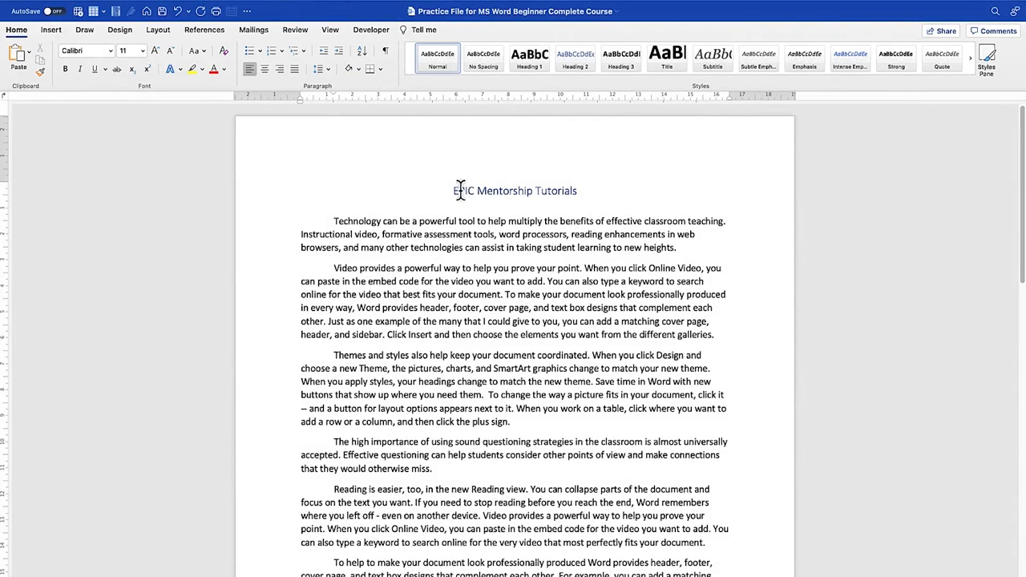
mouse_move(544, 410)
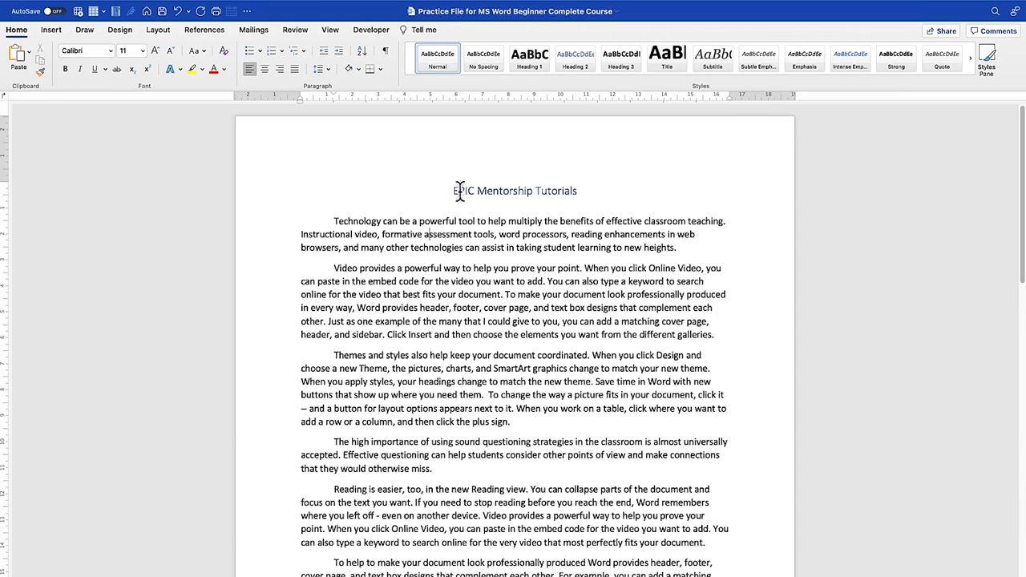
Step: Apply a two-column layout to the whole practice document from Layout > Columns
left_click_drag(454, 191, 520, 422)
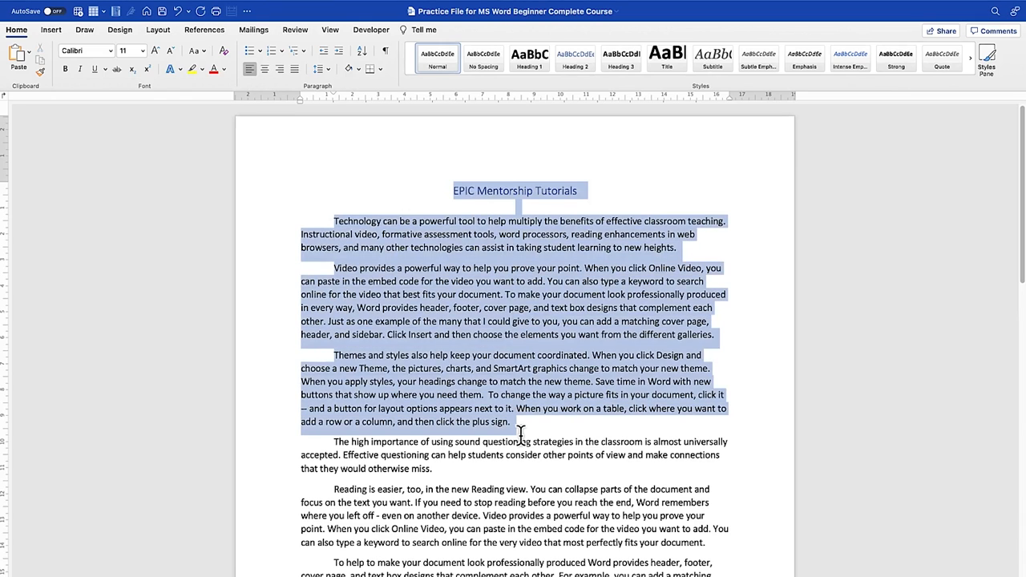
left_click(507, 308)
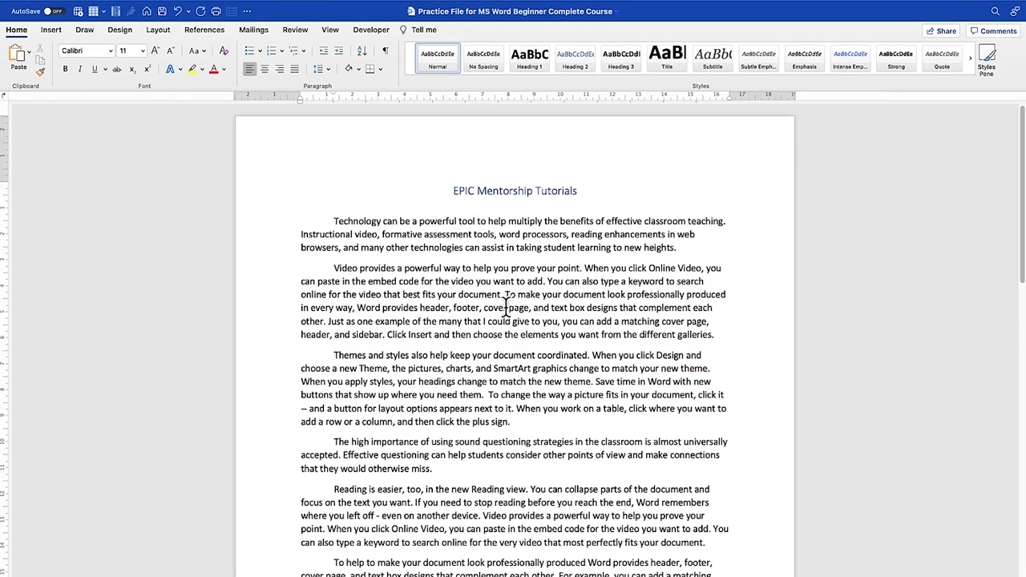
scroll("down", 3)
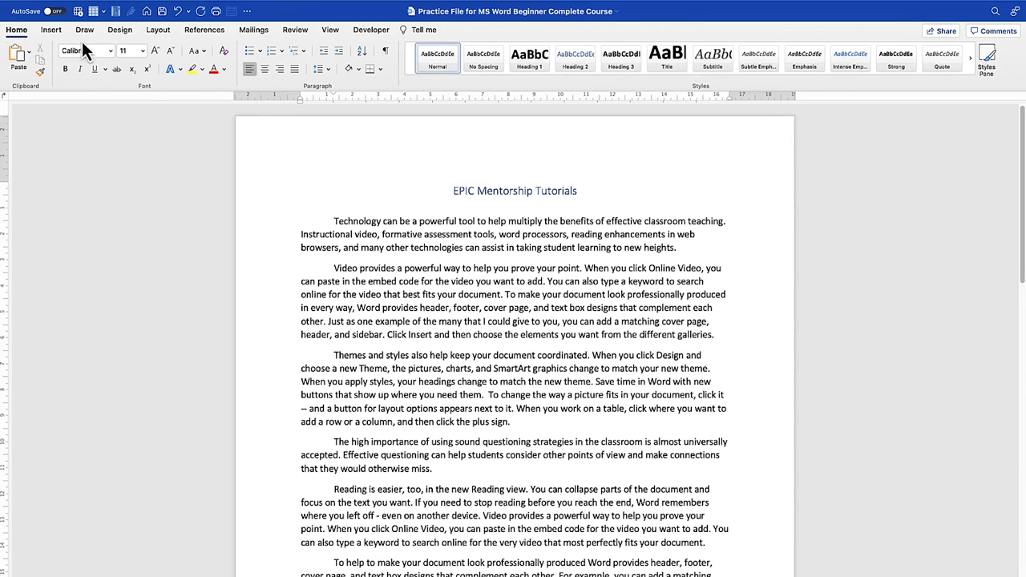
left_click(157, 29)
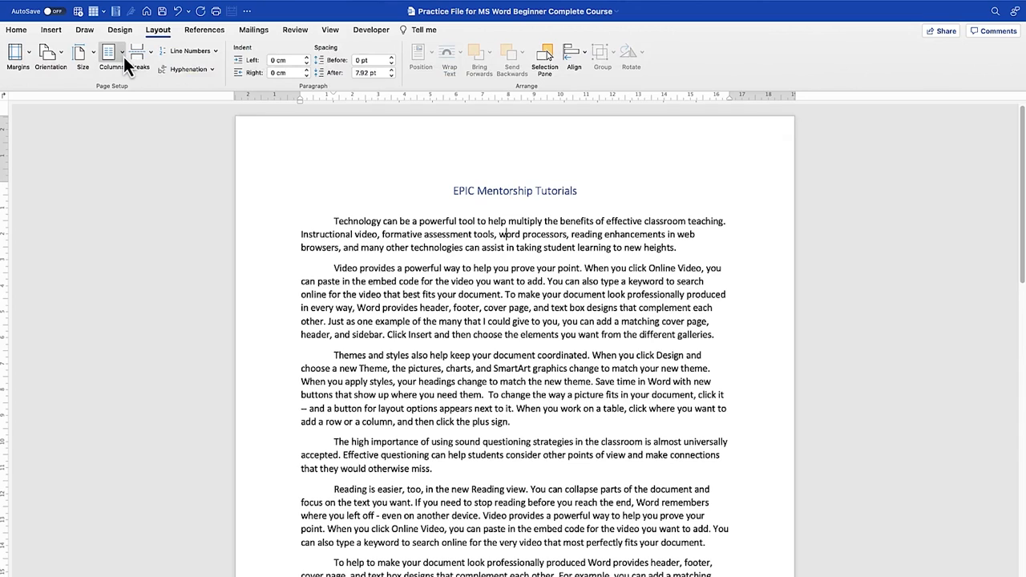
left_click(110, 58)
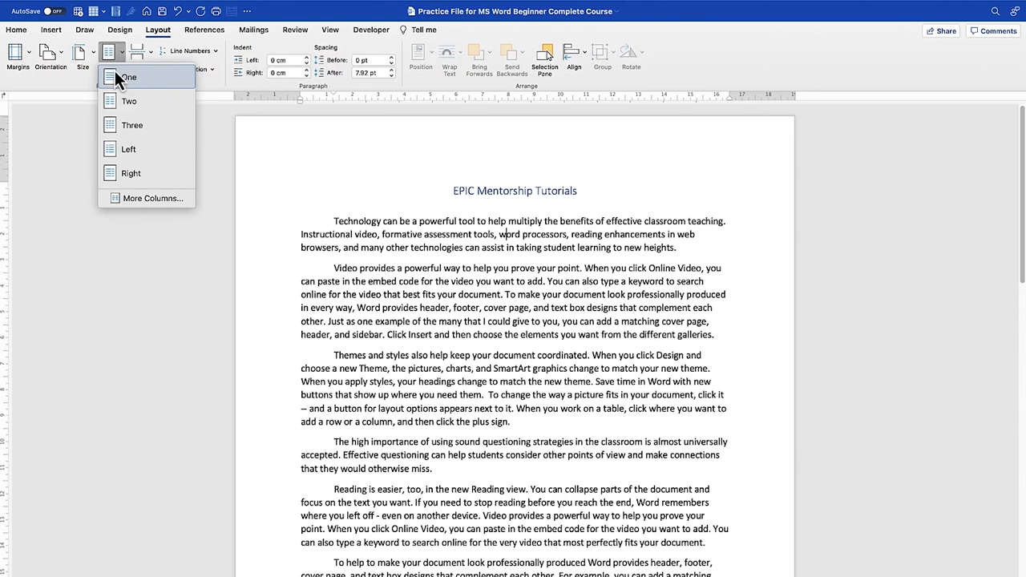
left_click(128, 101)
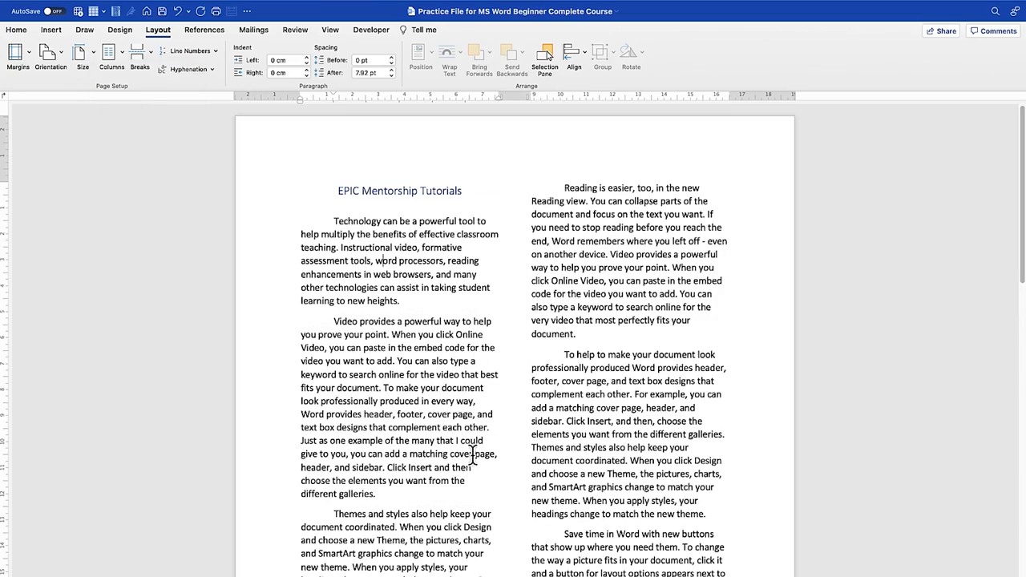
Step: Scroll through the document to review how the text flows across the columns
scroll("down", 3)
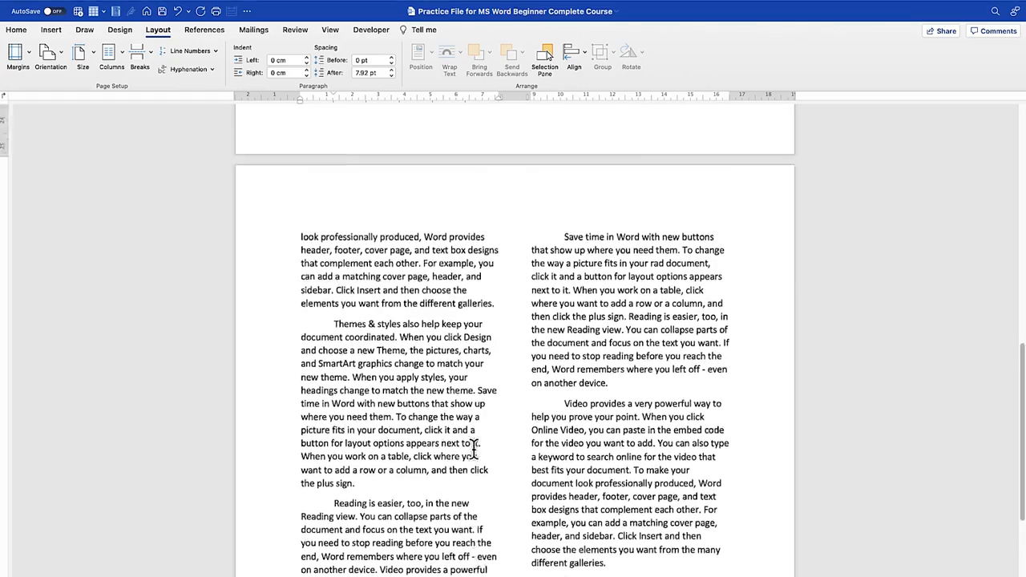
scroll("up", 3)
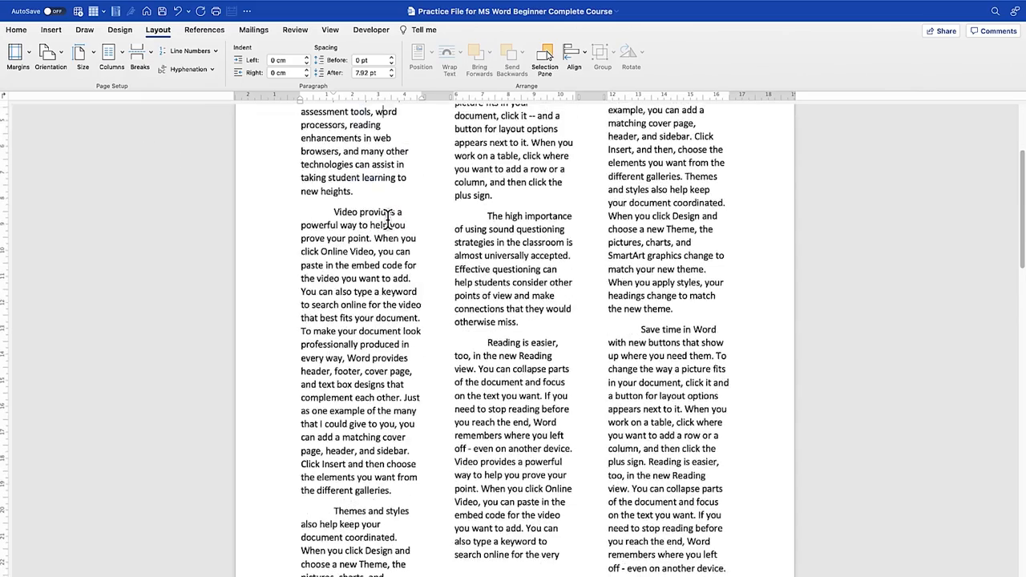
scroll("down", 3)
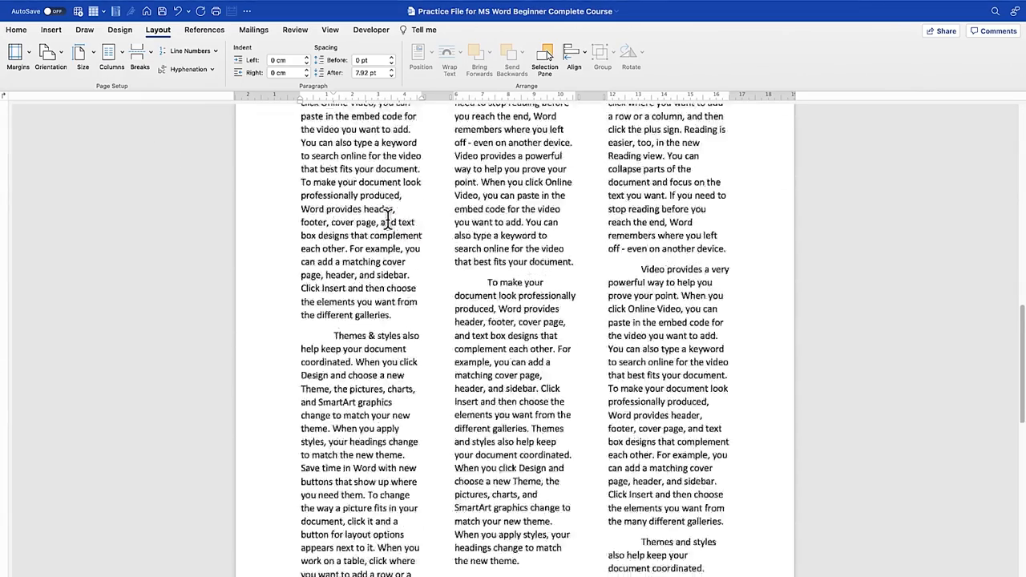
scroll("down", 3)
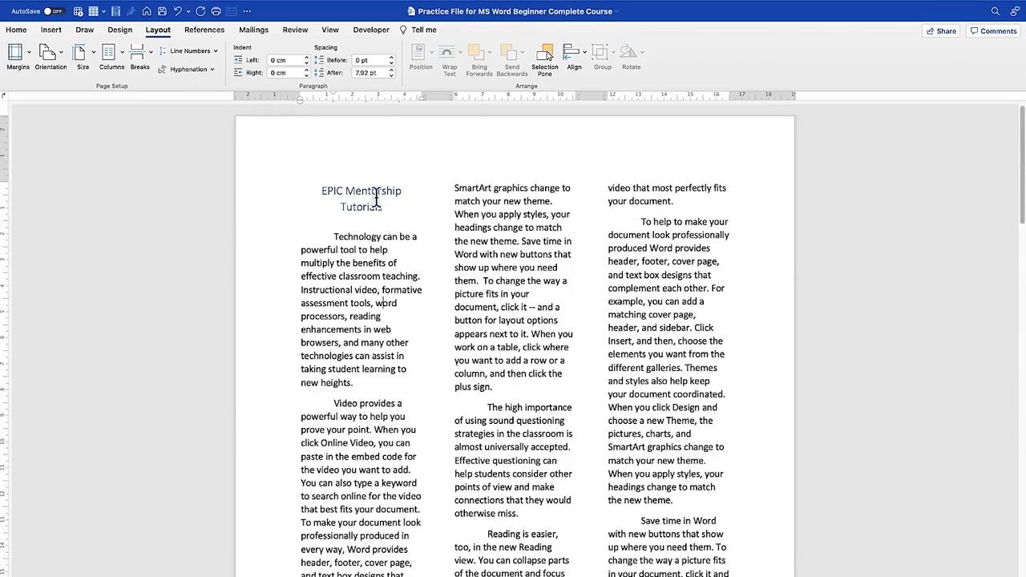
Step: Switch to the Left preset: a narrow left column beside a wider right one, then review it
left_click(110, 51)
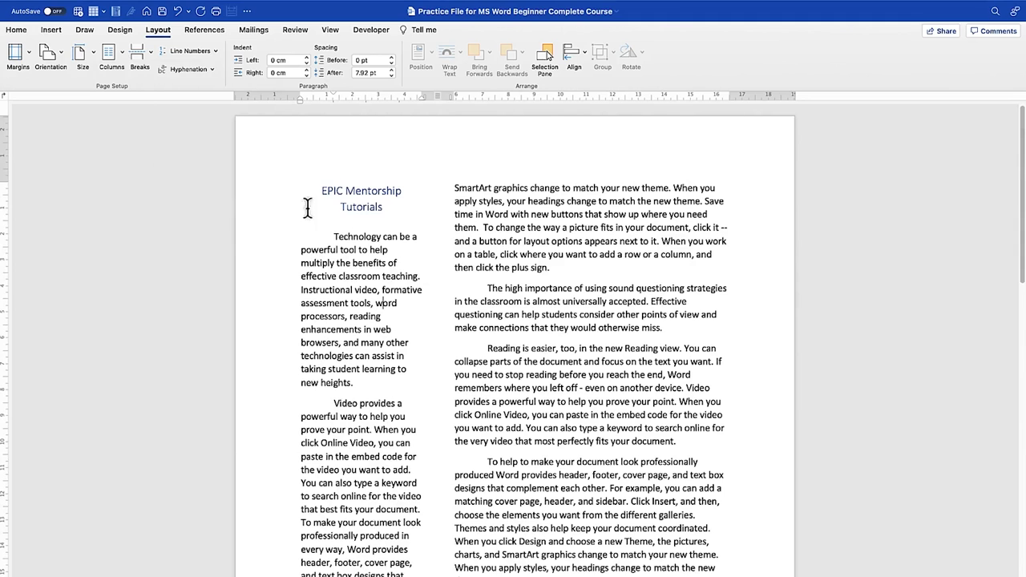
mouse_move(561, 195)
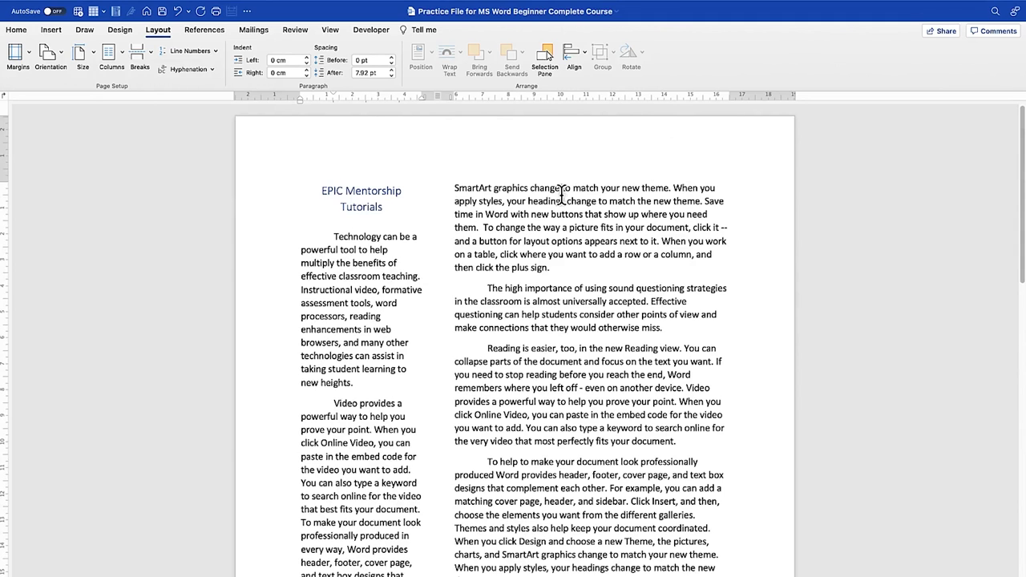
scroll("down", 3)
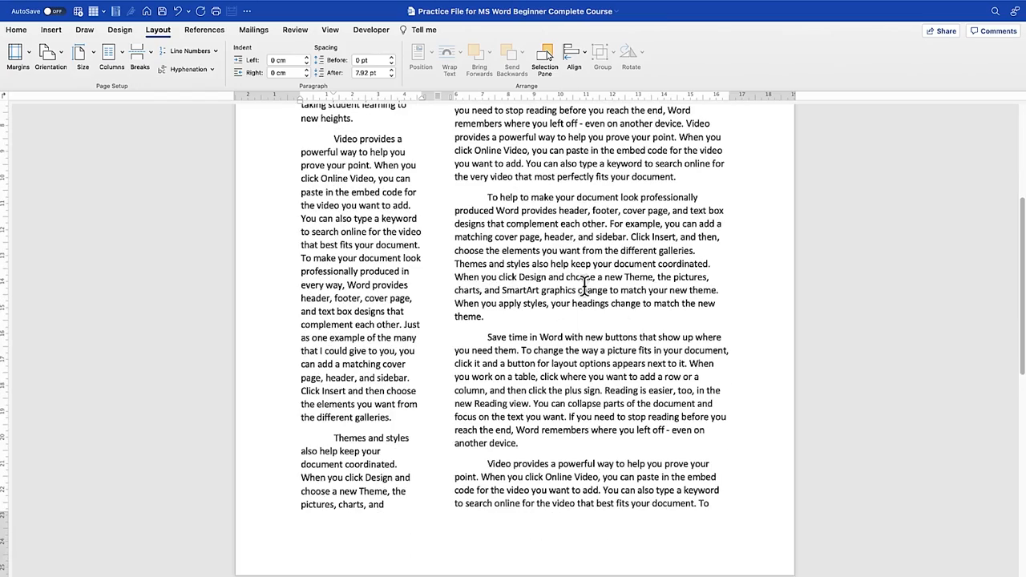
scroll("up", 3)
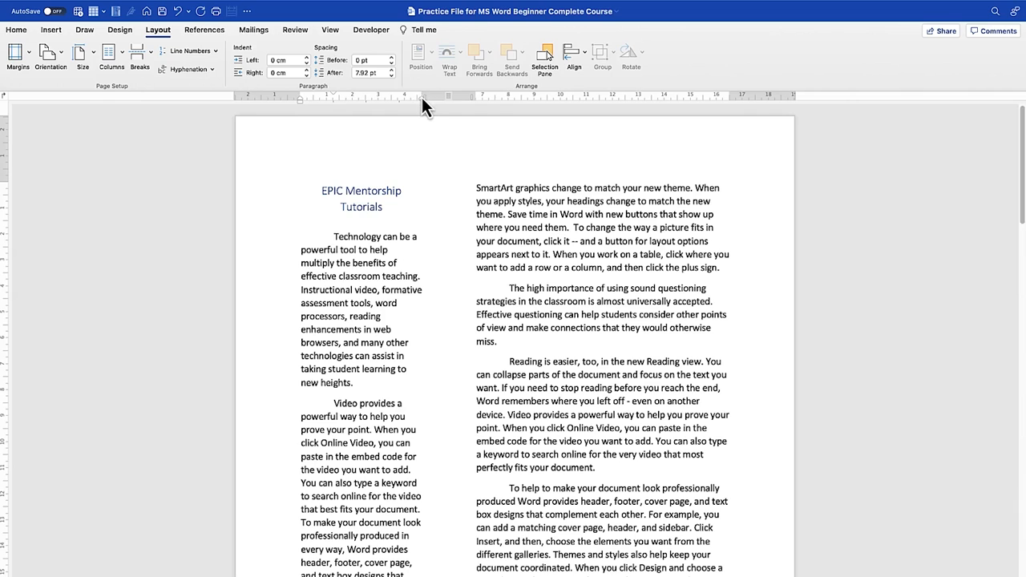
Step: Widen the narrow left column slightly using the ruler's column boundary marker
left_click_drag(424, 99, 433, 100)
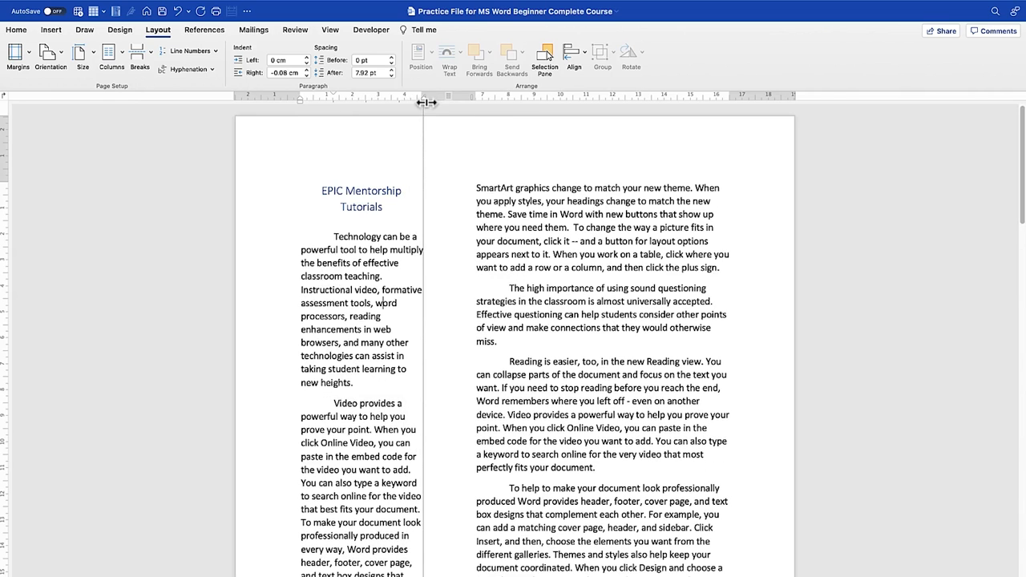
mouse_move(425, 113)
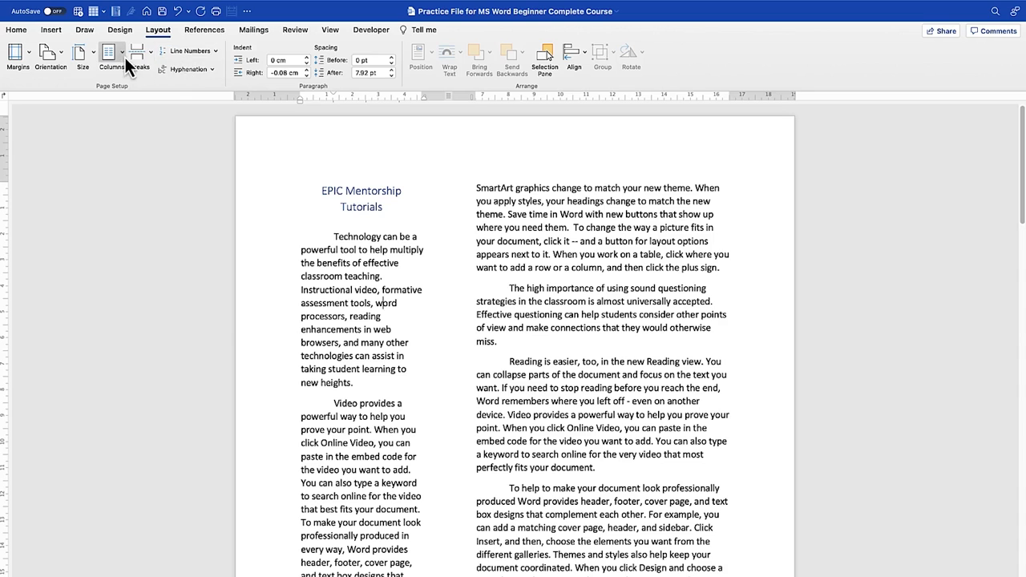
Step: Switch to the Right preset: a wide left column beside a narrow right one
left_click(112, 57)
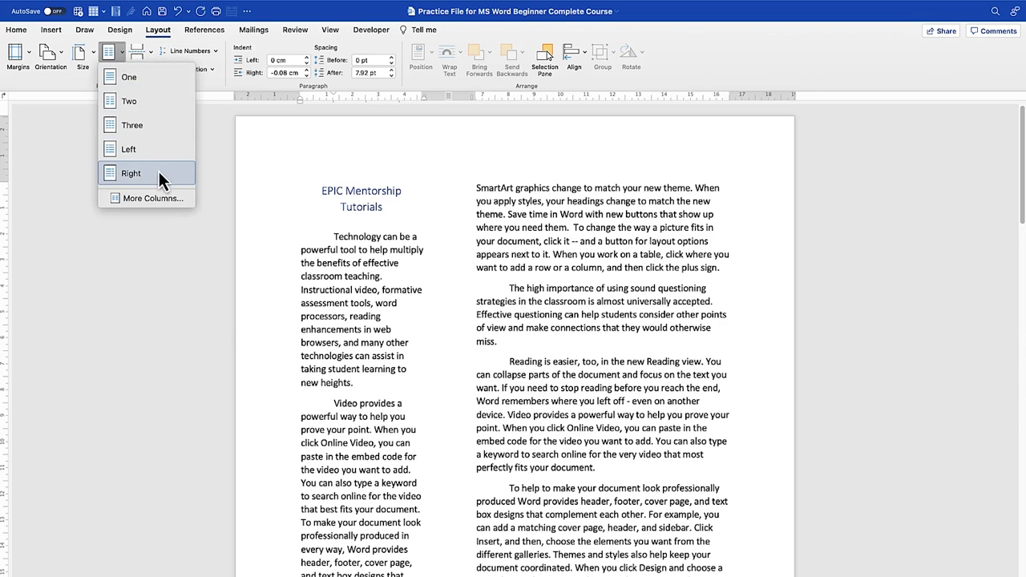
left_click(131, 173)
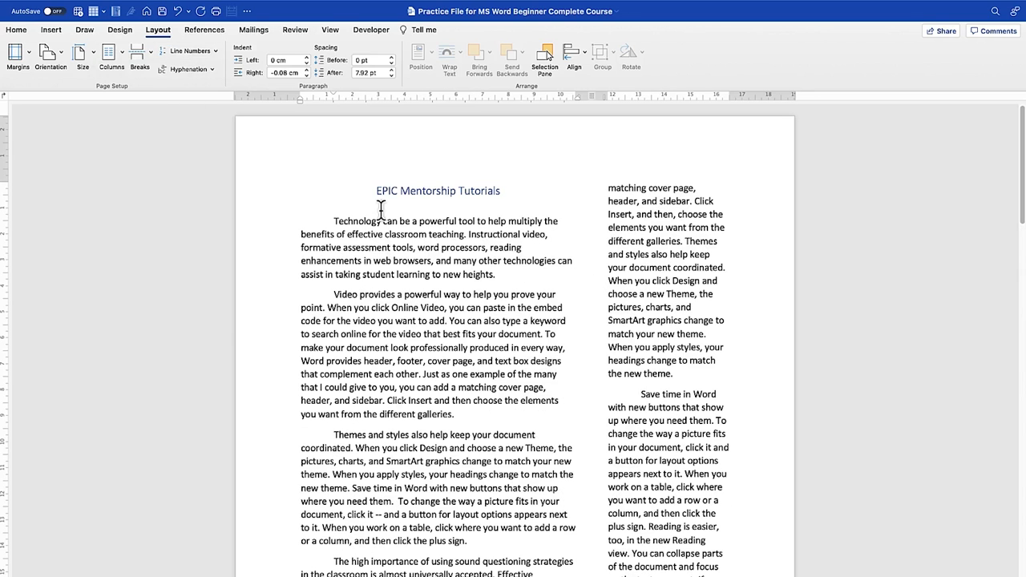
mouse_move(439, 276)
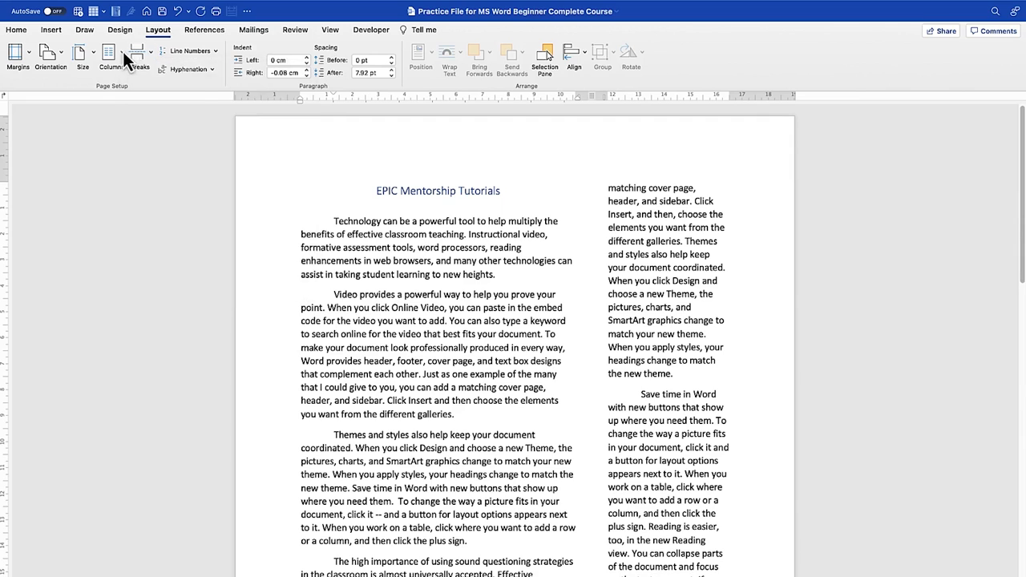
left_click(110, 55)
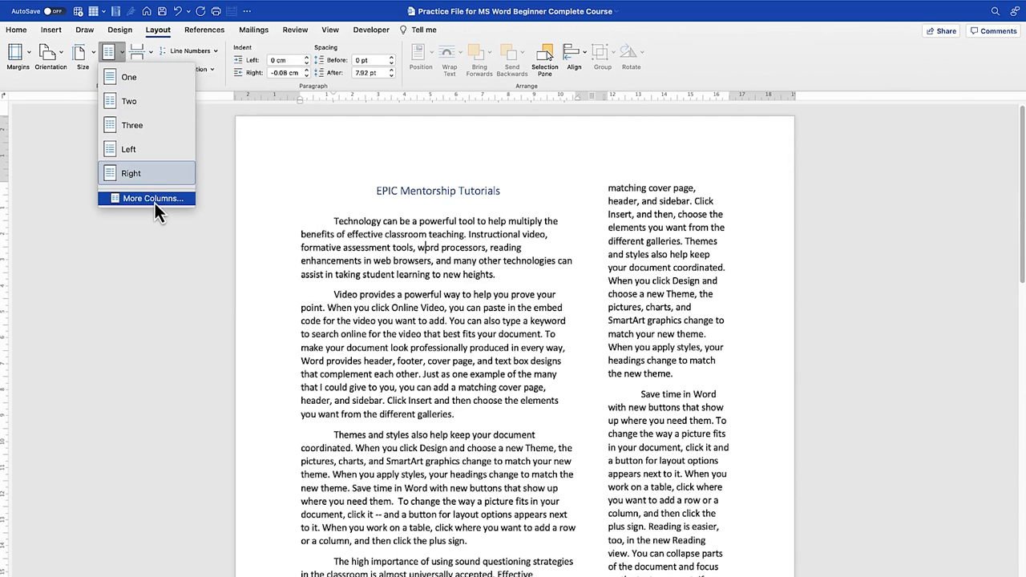
Step: In the Columns dialog, raise the number of columns from 2 to 3
left_click(154, 198)
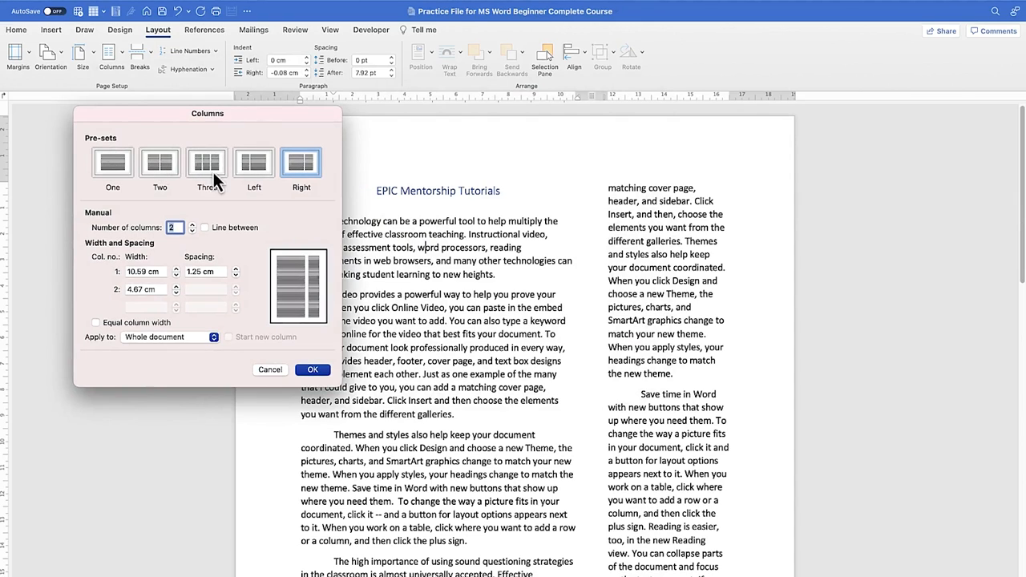
mouse_move(269, 160)
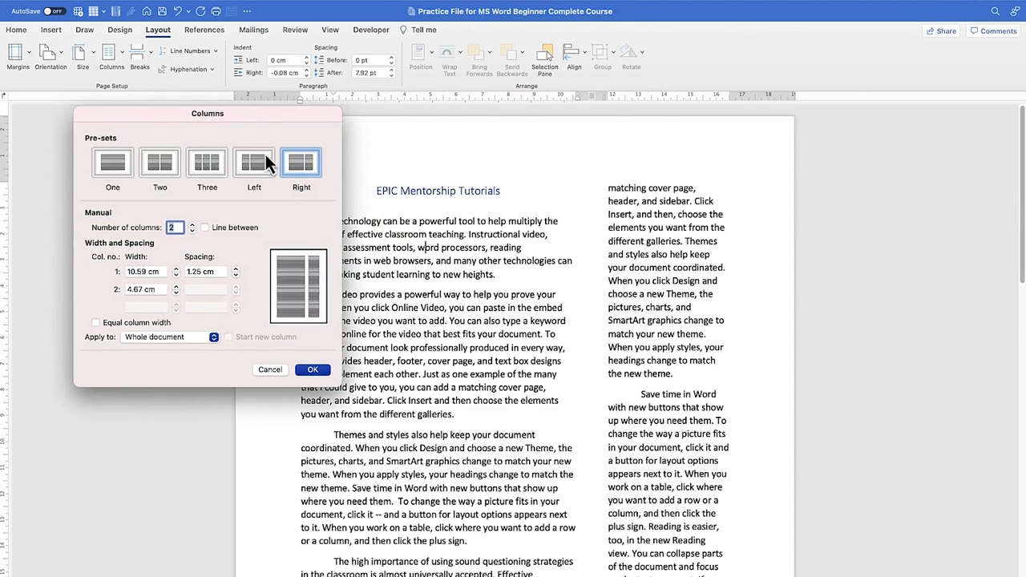
mouse_move(130, 247)
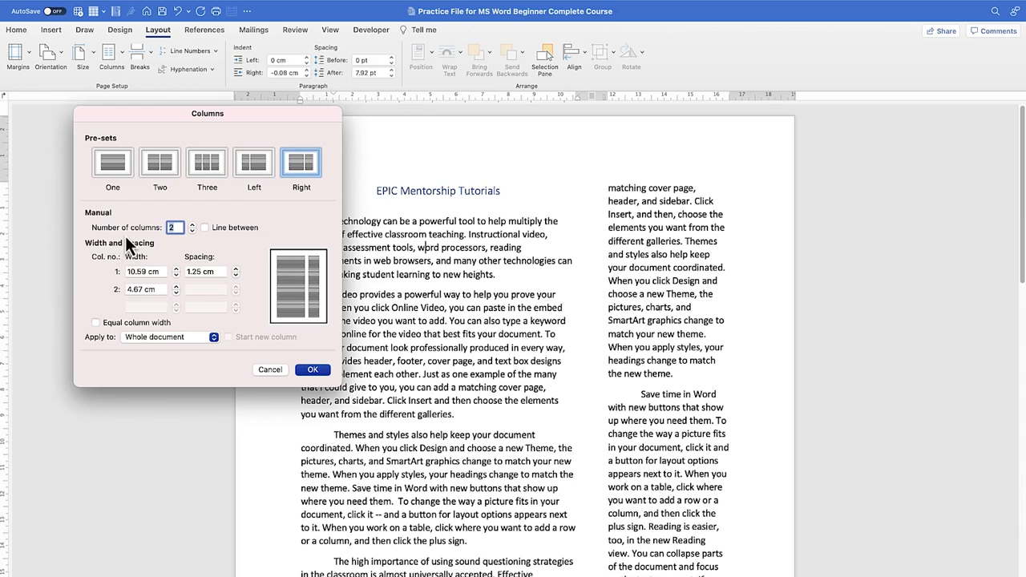
mouse_move(144, 244)
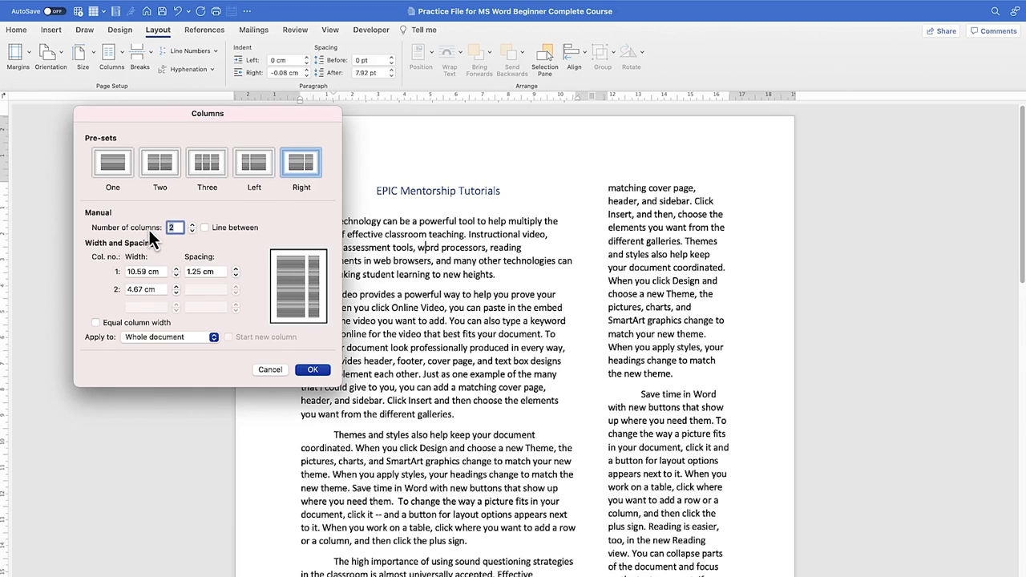
left_click(192, 225)
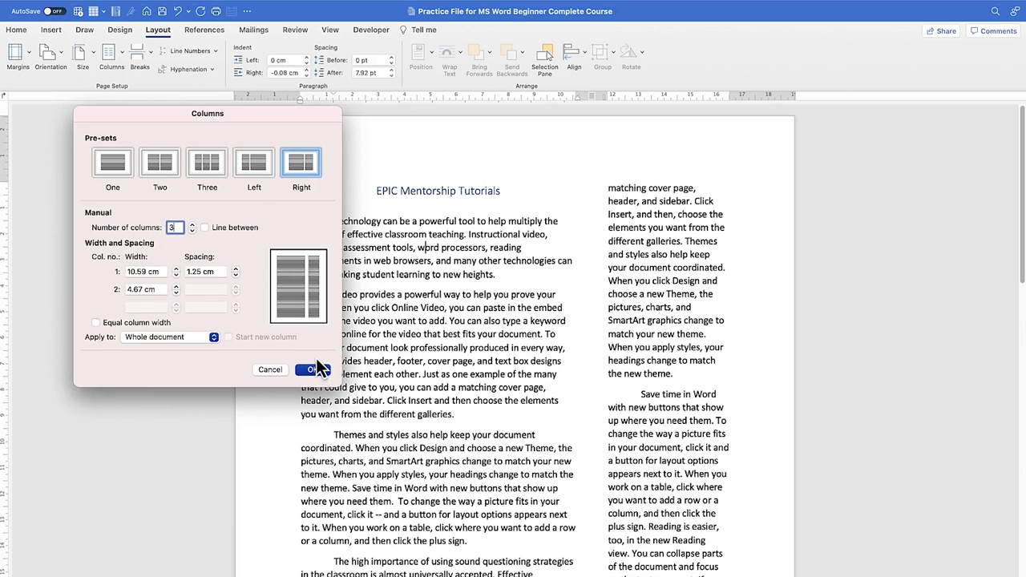
mouse_move(176, 232)
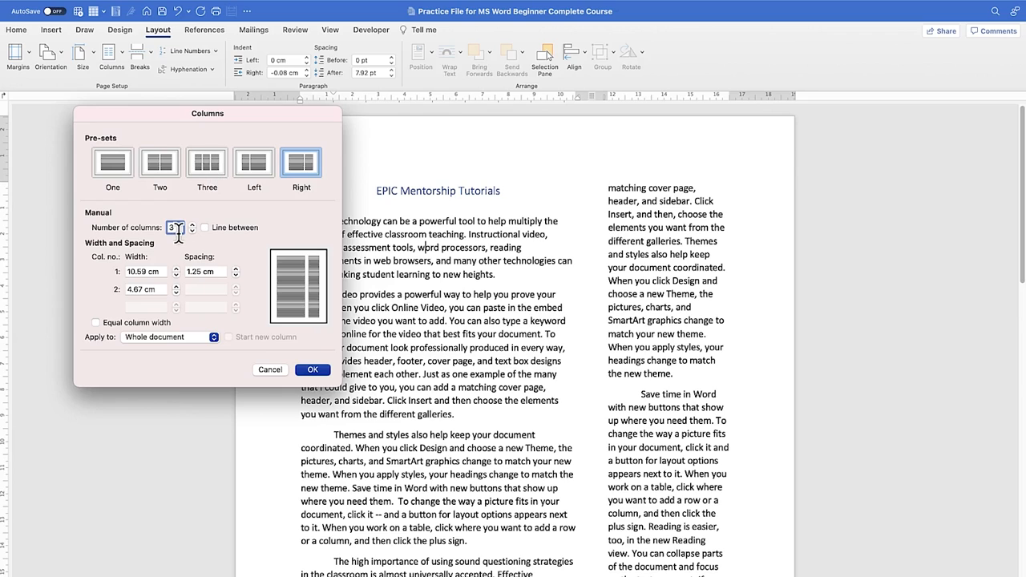
mouse_move(211, 240)
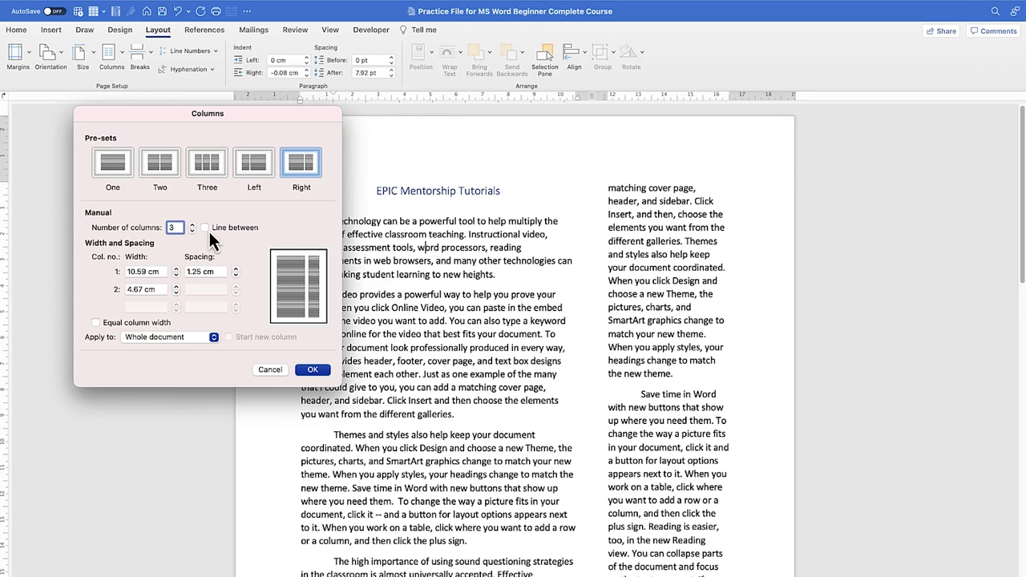
left_click(205, 228)
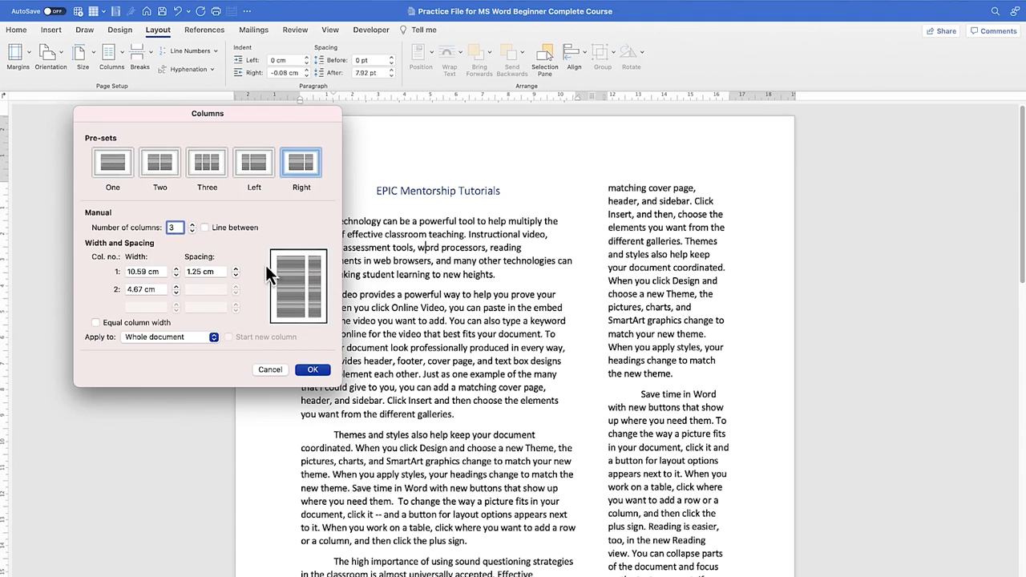
mouse_move(210, 238)
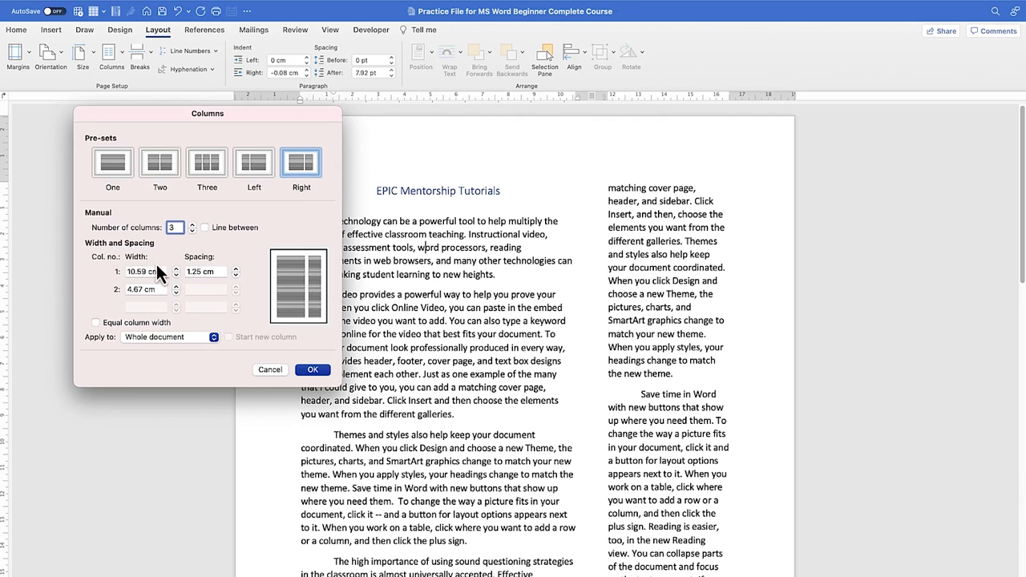
mouse_move(265, 318)
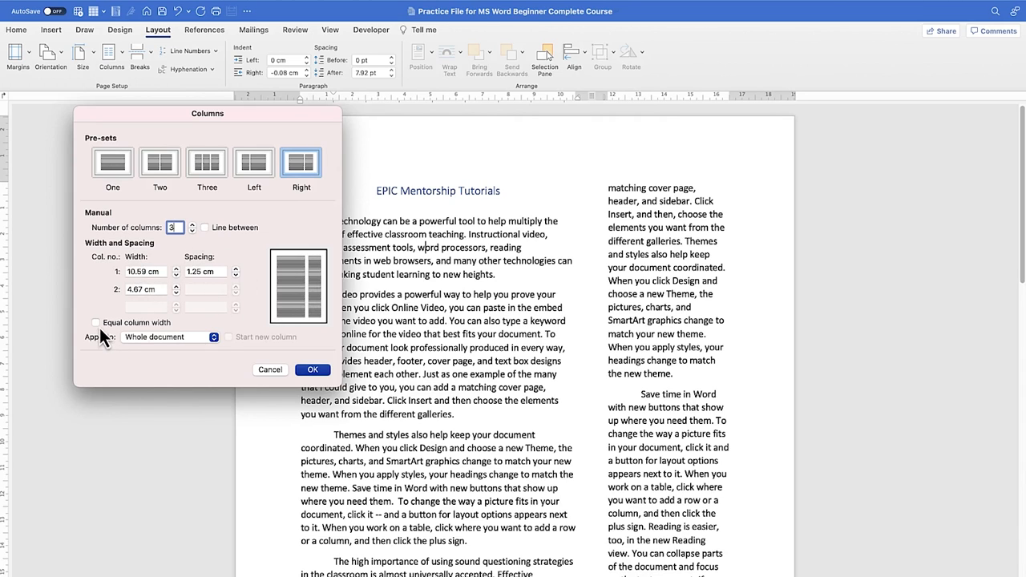
Step: Set three equal-width columns with adjusted spacing and lines between, and apply to the document
left_click(161, 164)
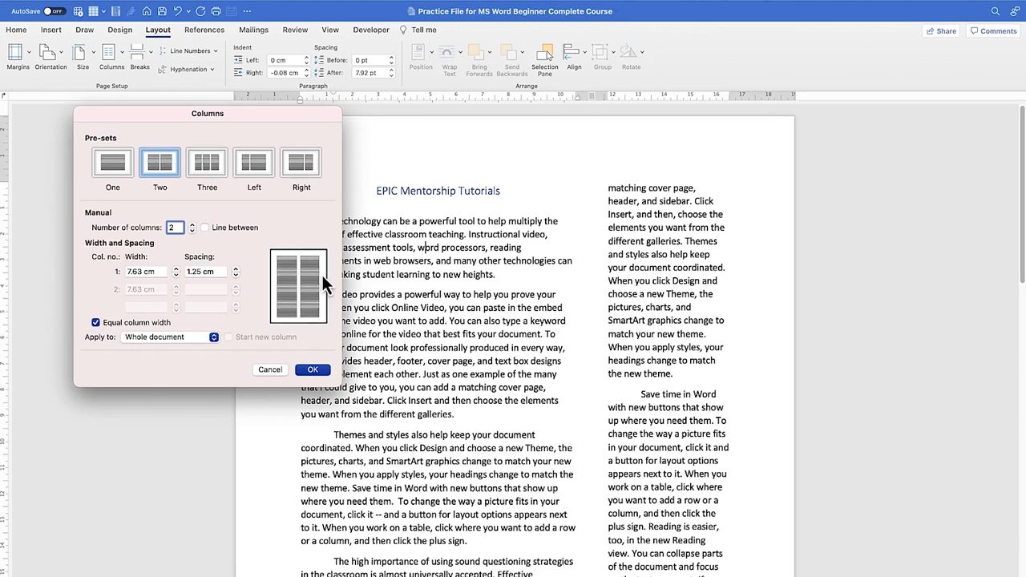
mouse_move(312, 337)
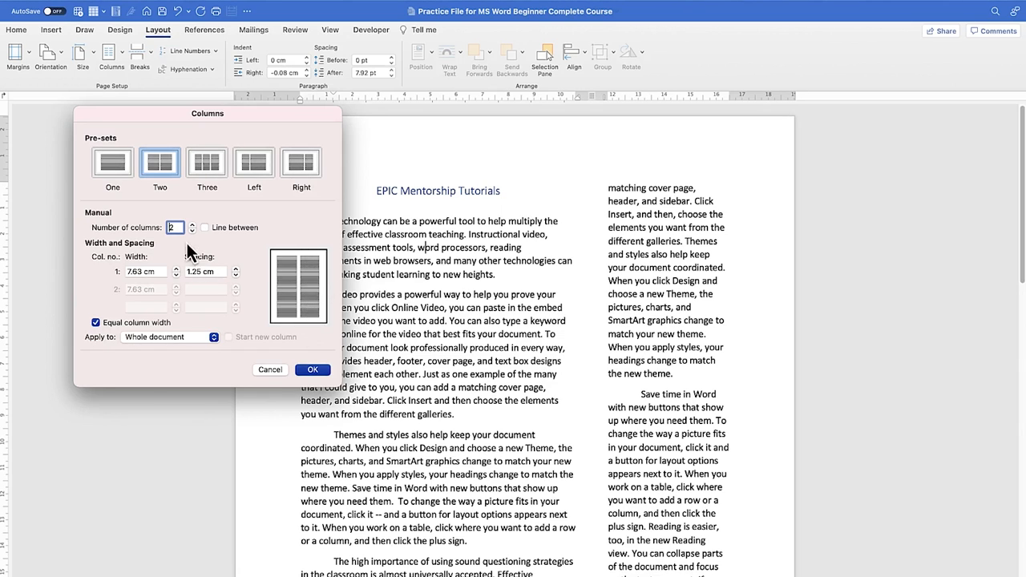
left_click(193, 224)
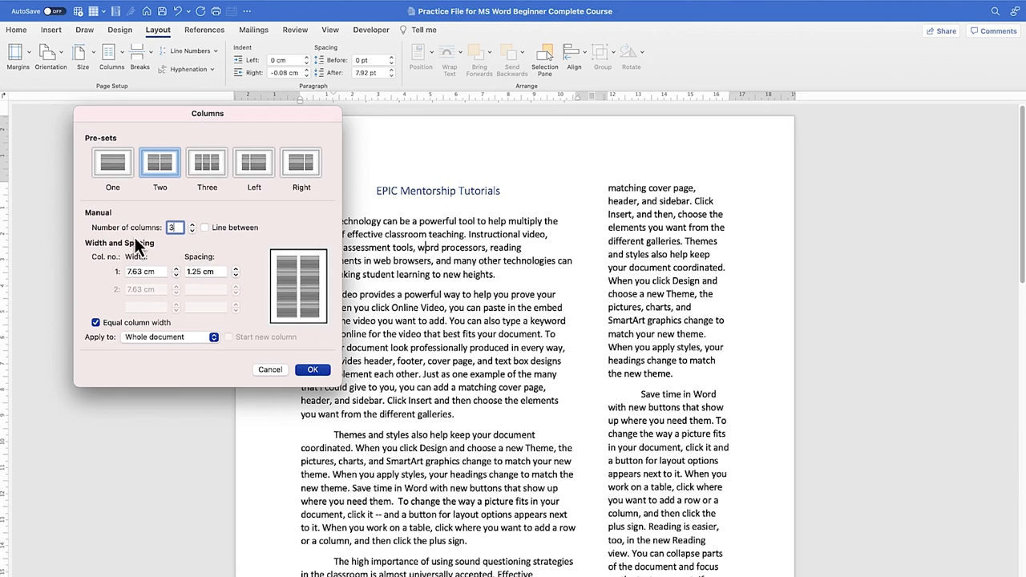
left_click(205, 162)
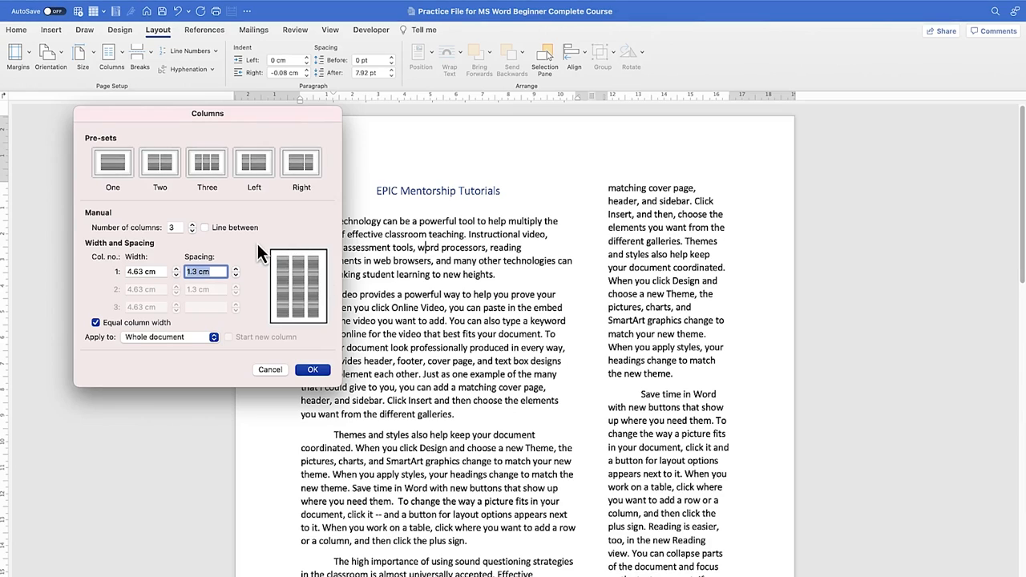
left_click(206, 228)
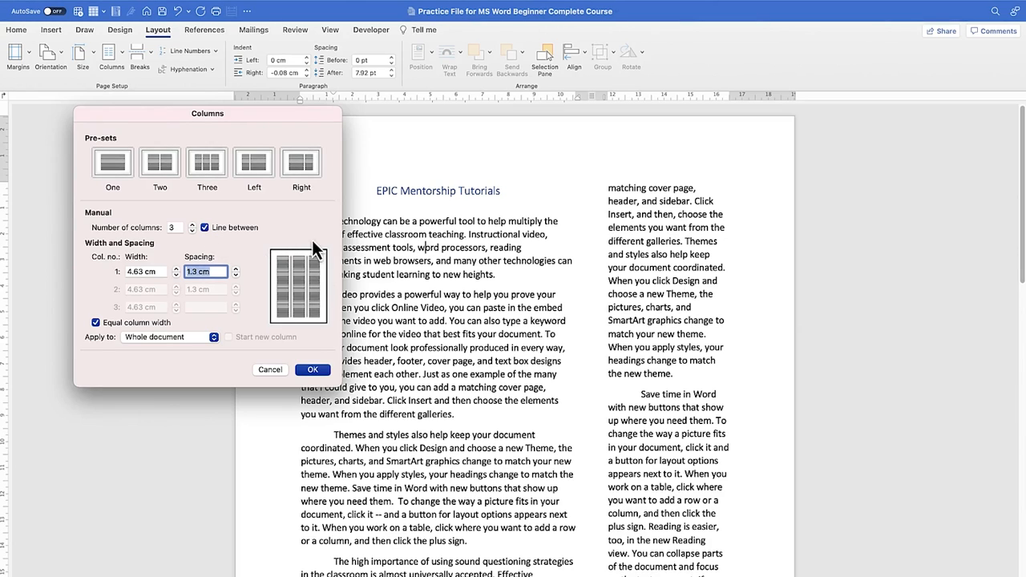
mouse_move(272, 298)
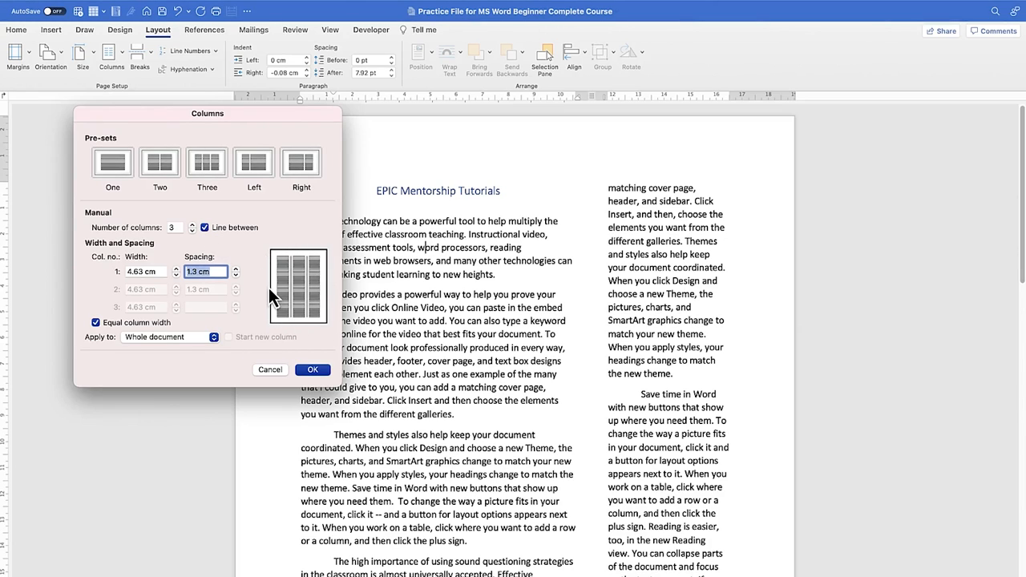
left_click(310, 369)
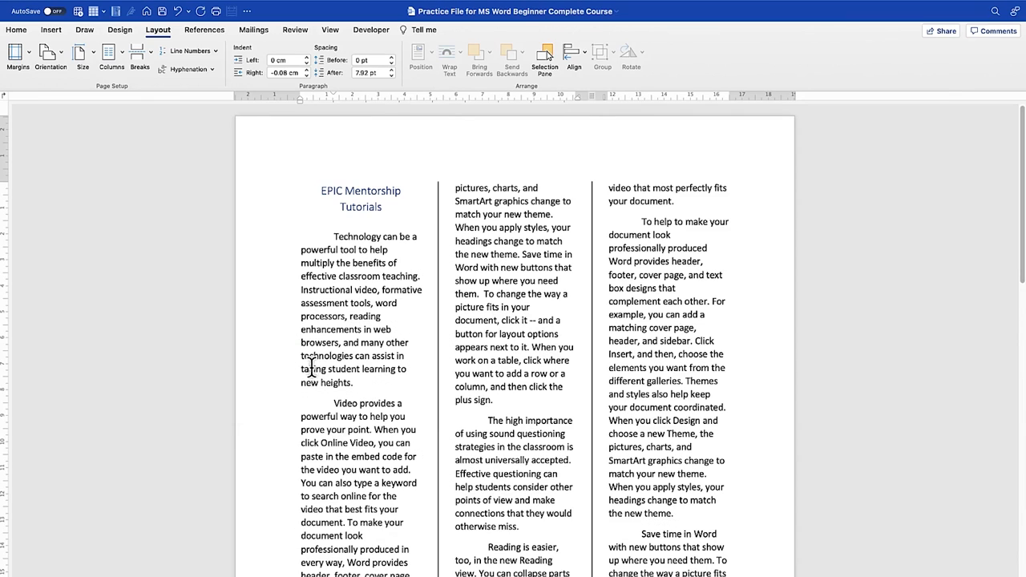
Step: Scroll down the pages to check the three lined columns hold throughout the document
scroll("down", 3)
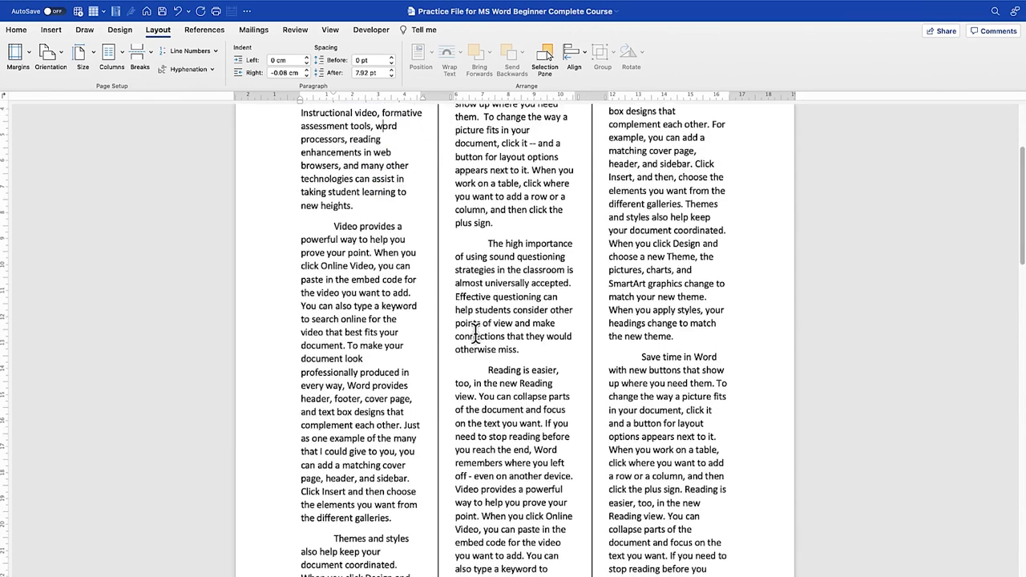
scroll("up", 3)
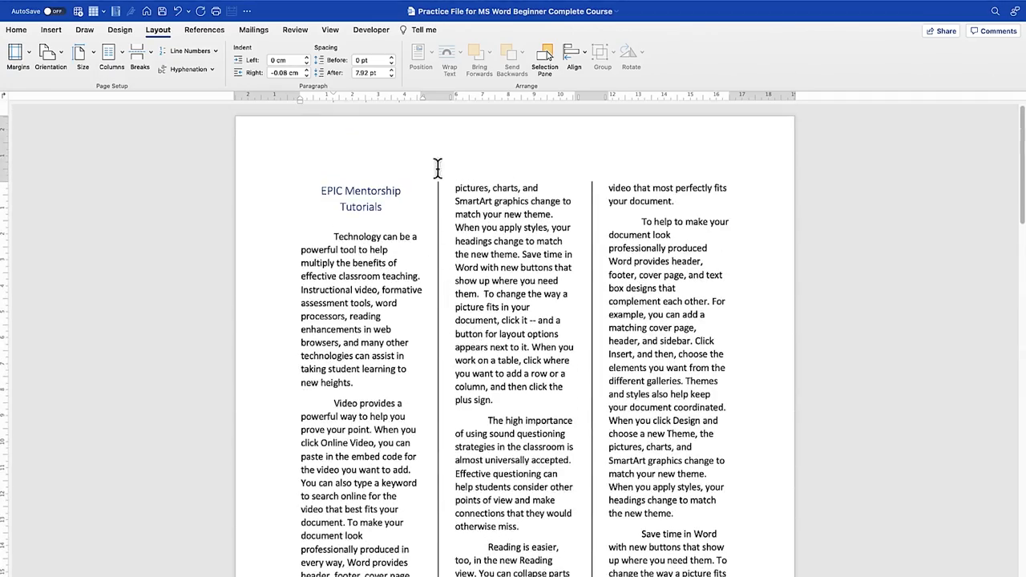
scroll("down", 3)
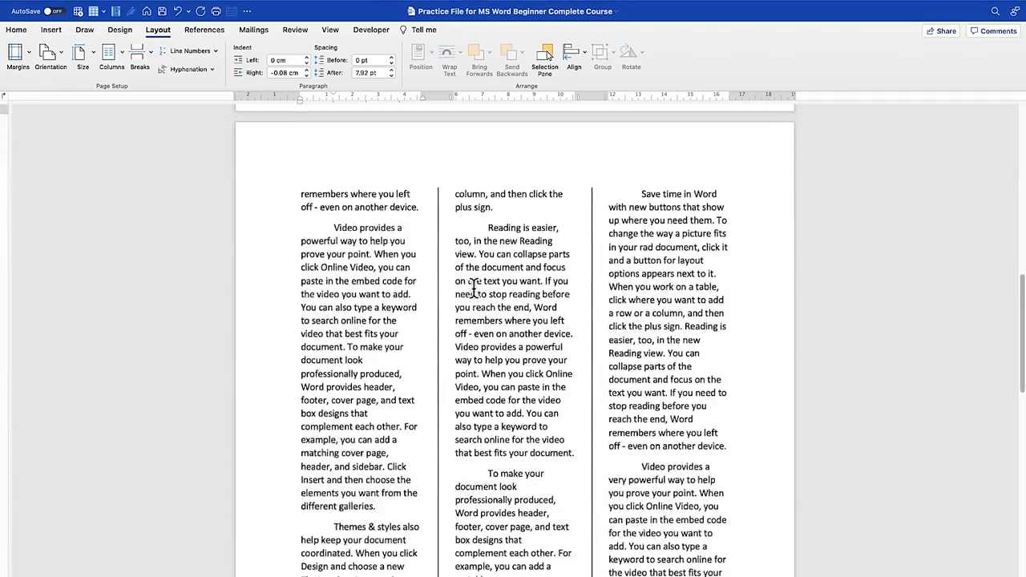
scroll("down", 3)
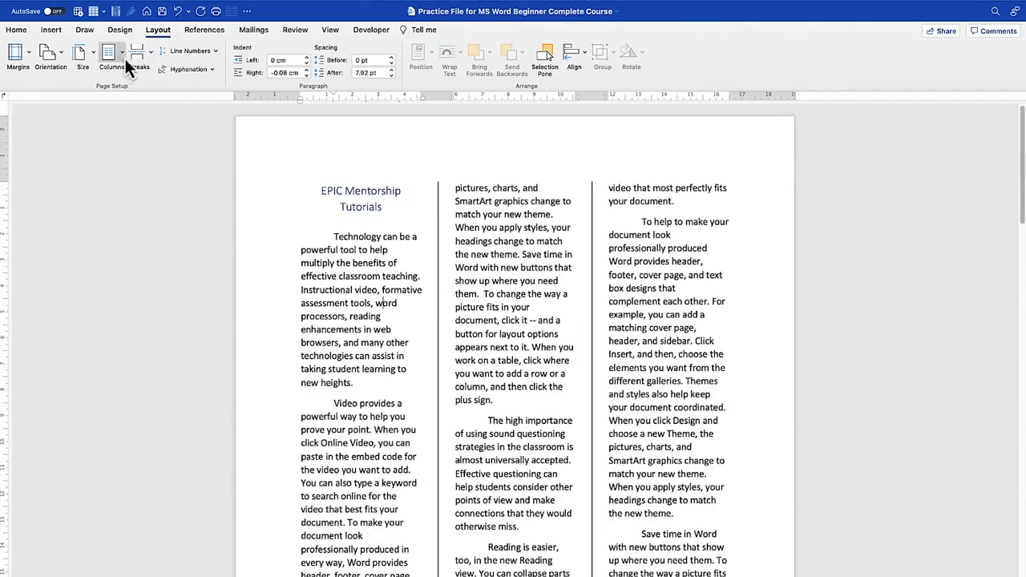
left_click(112, 56)
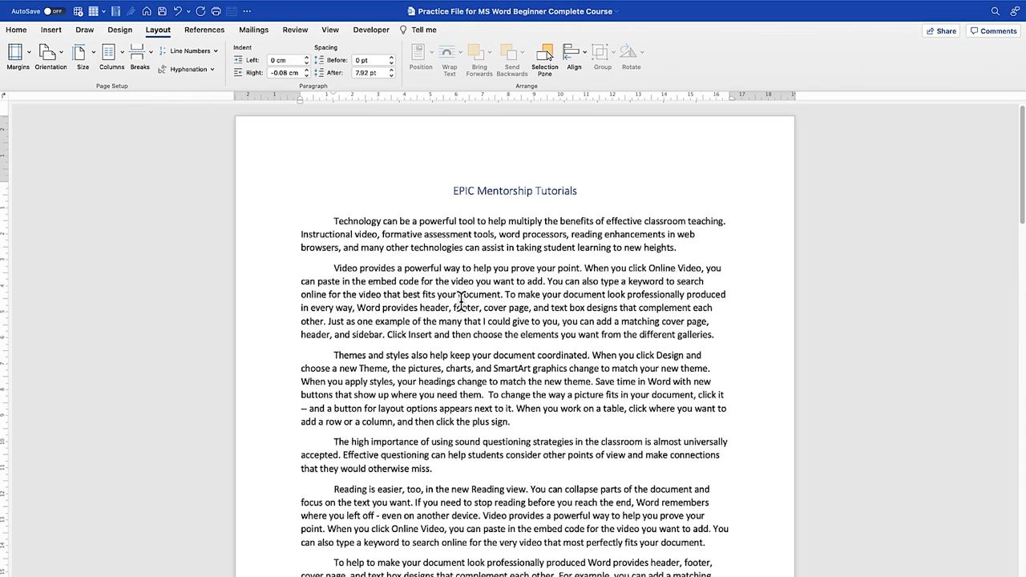
left_click(112, 56)
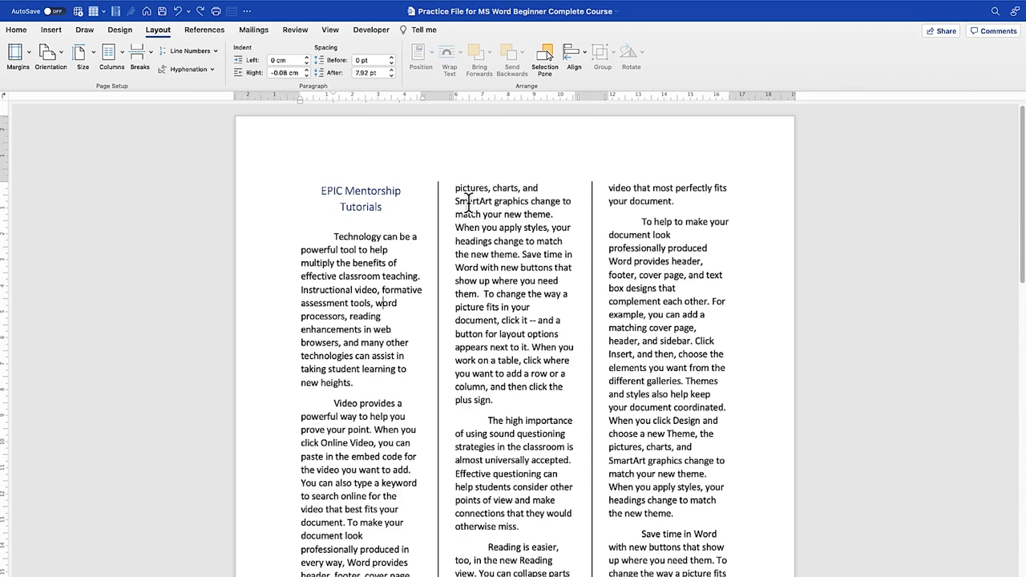
left_click(111, 56)
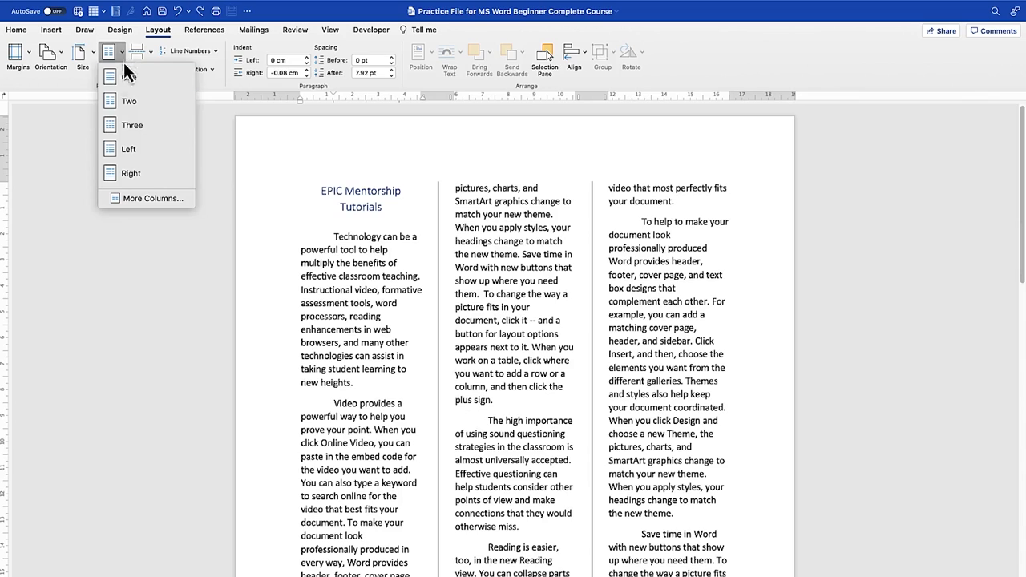
mouse_move(198, 130)
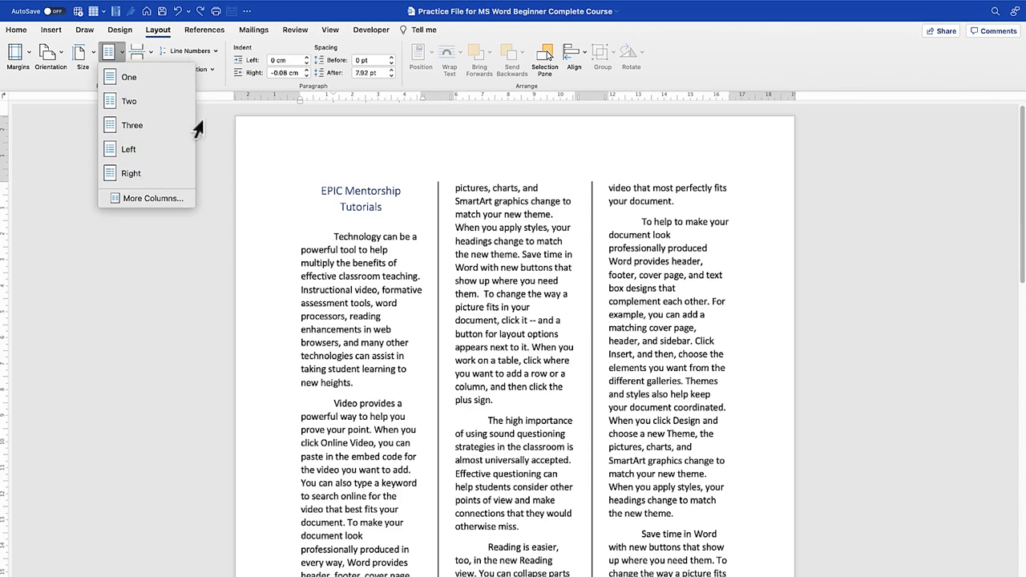
left_click(397, 247)
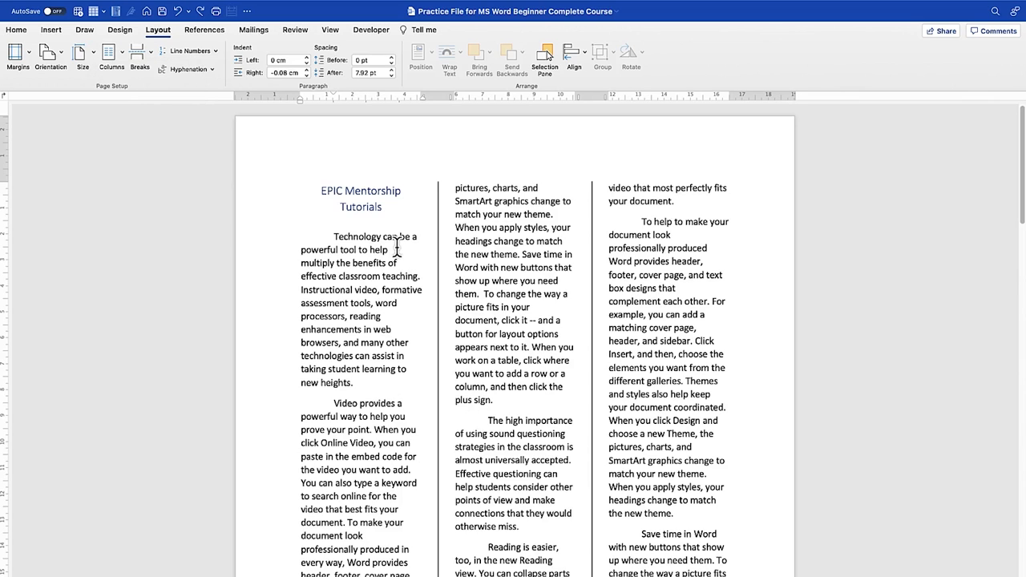